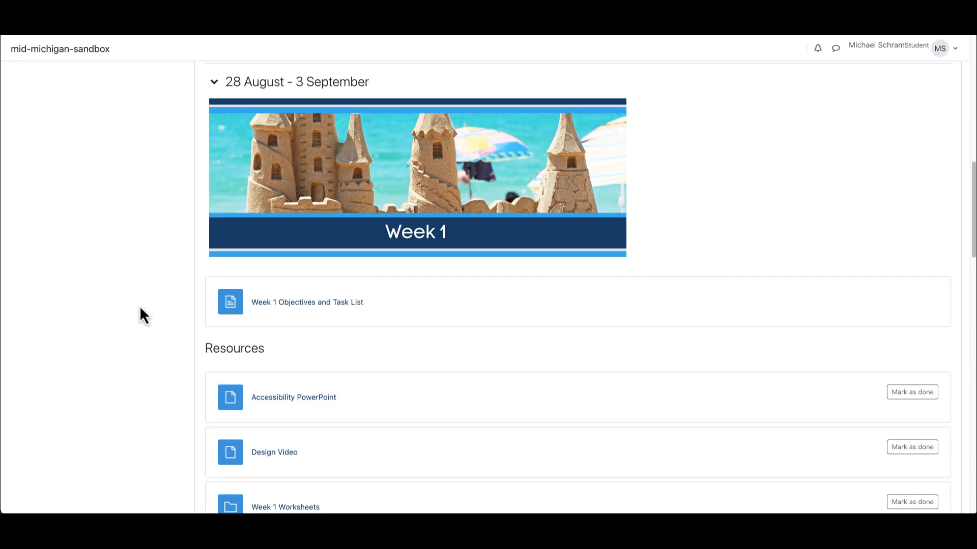
- Open the Additional Religious Studies Concepts lesson and advance to 'Why do Religions Exist?'
scroll(down, 3)
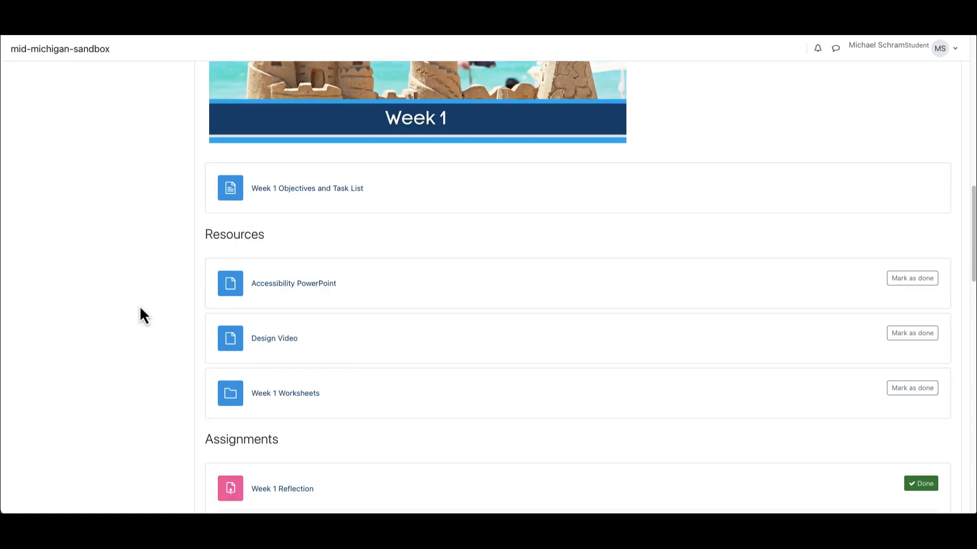
scroll(down, 3)
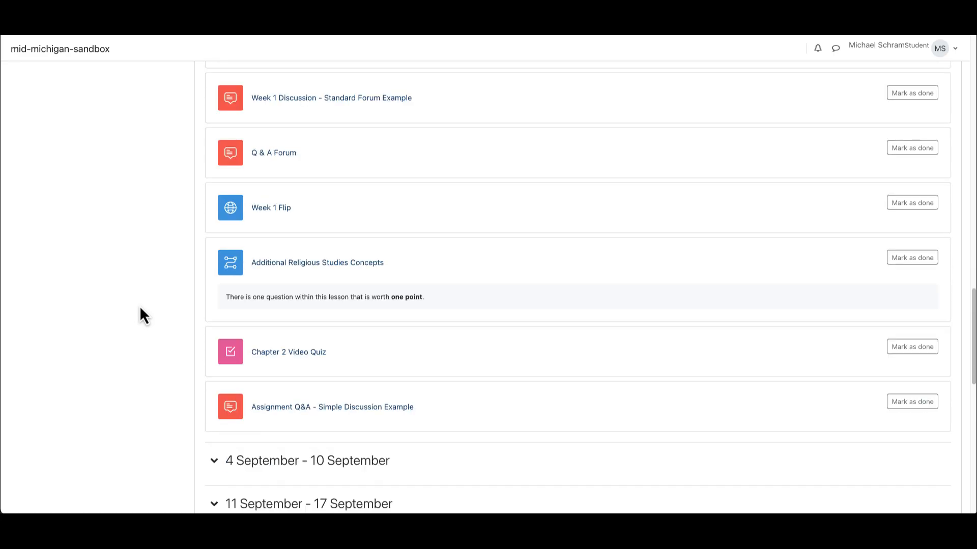
scroll(down, 3)
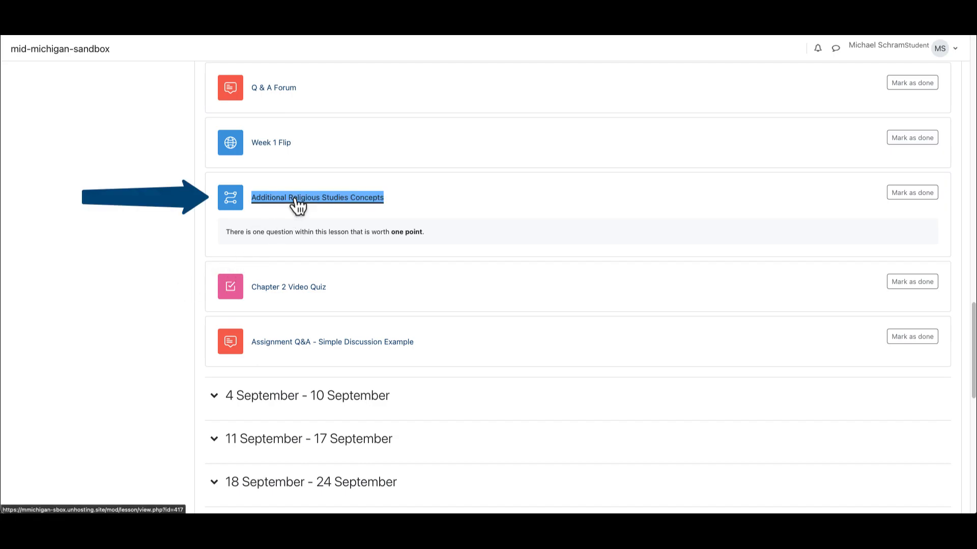
click(317, 197)
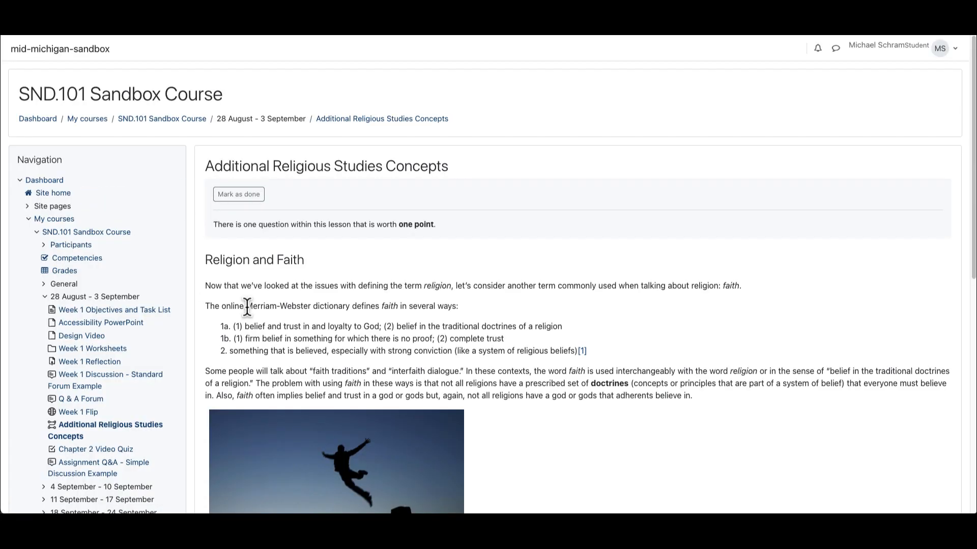
mouse_move(196, 266)
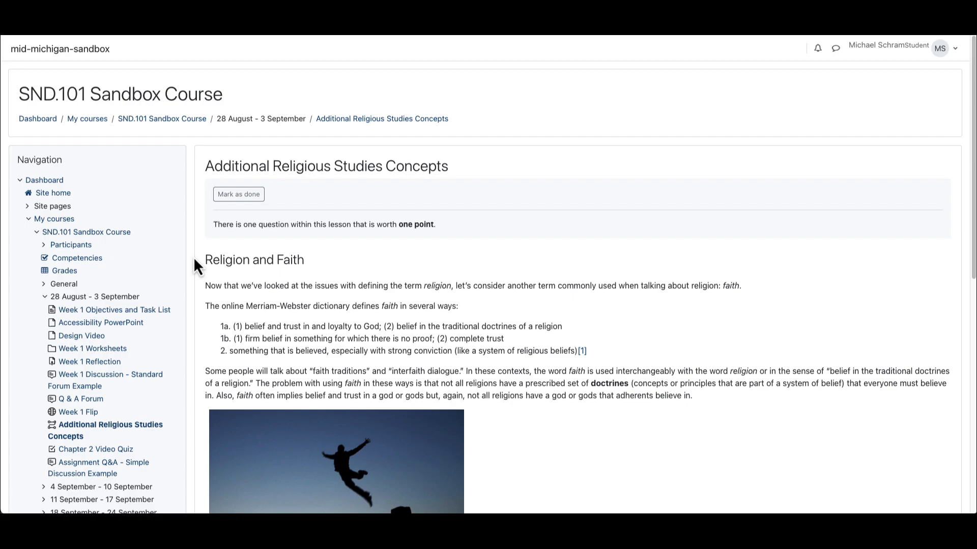
scroll(down, 3)
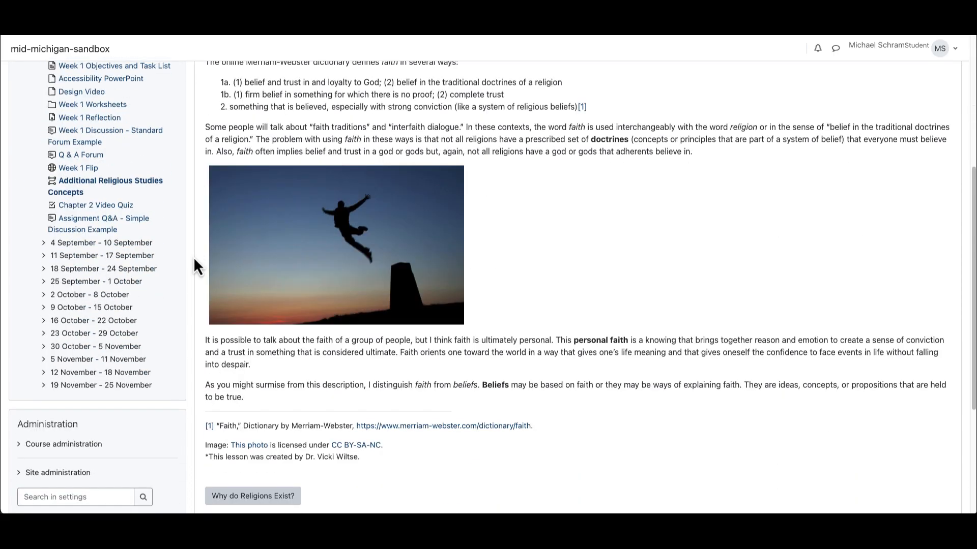
scroll(down, 3)
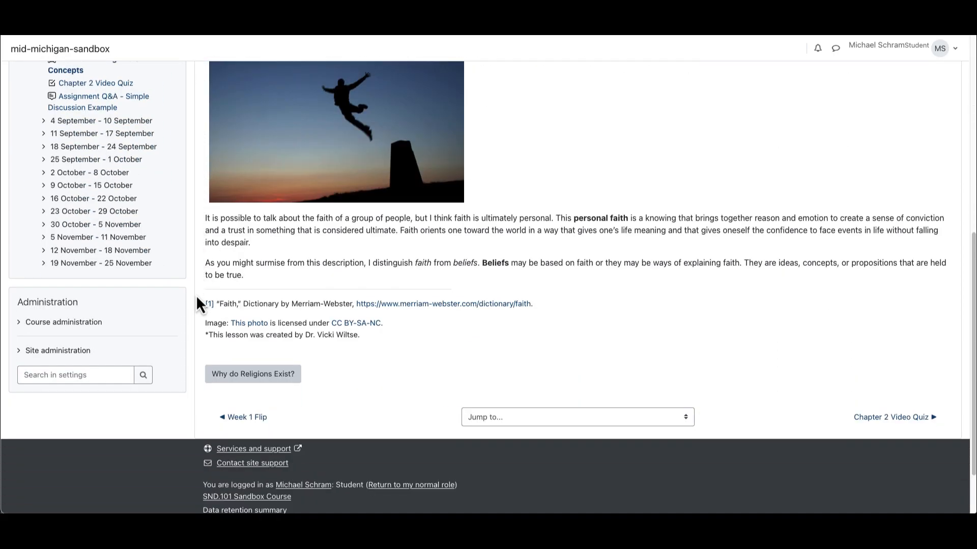
click(252, 374)
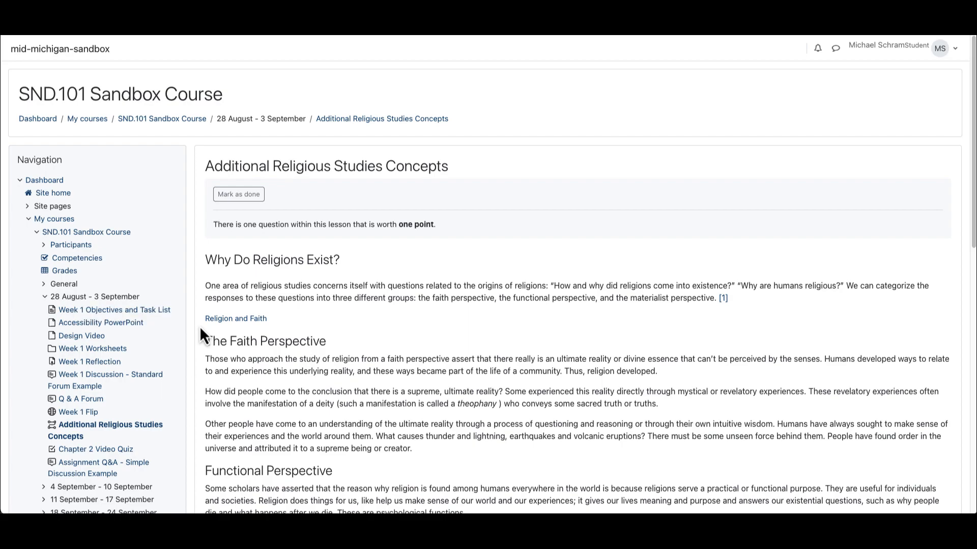
scroll(down, 3)
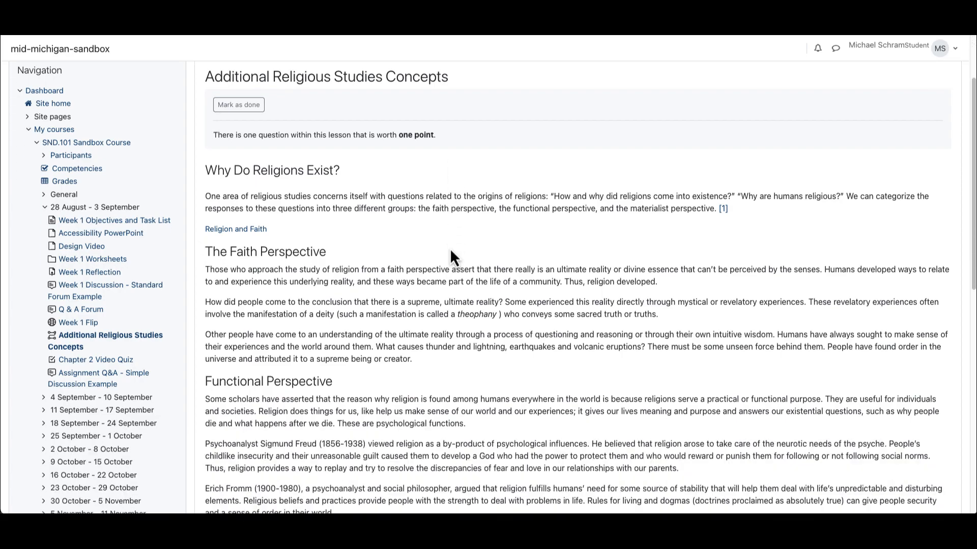
scroll(down, 3)
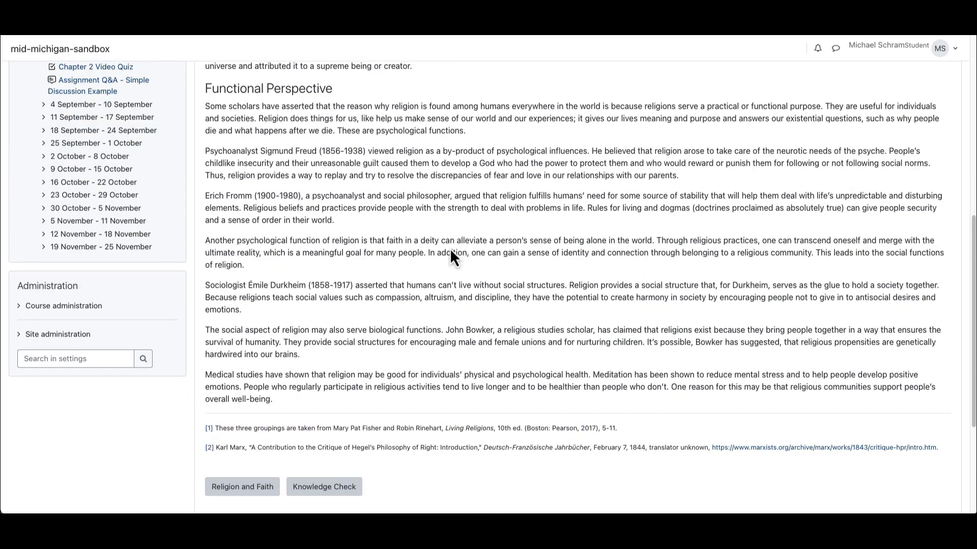
scroll(down, 3)
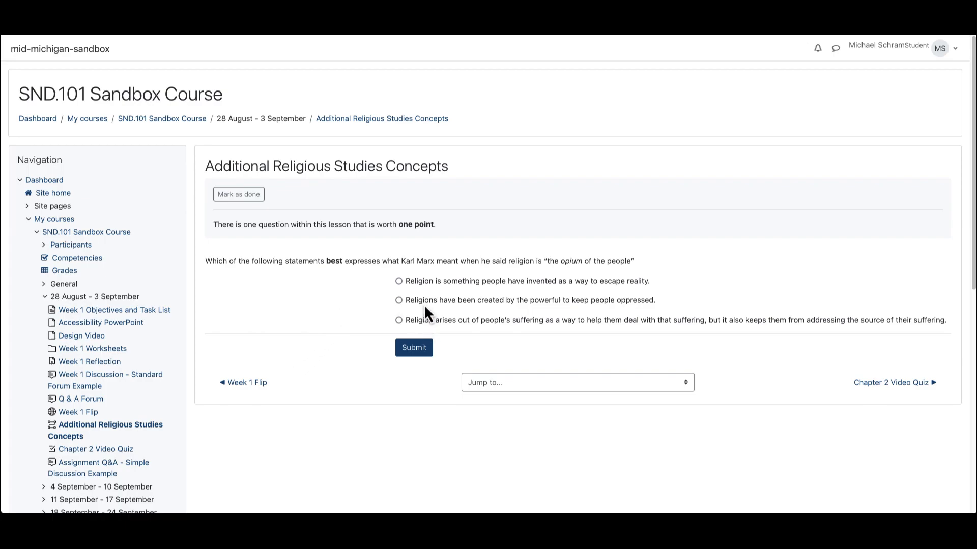
mouse_move(429, 328)
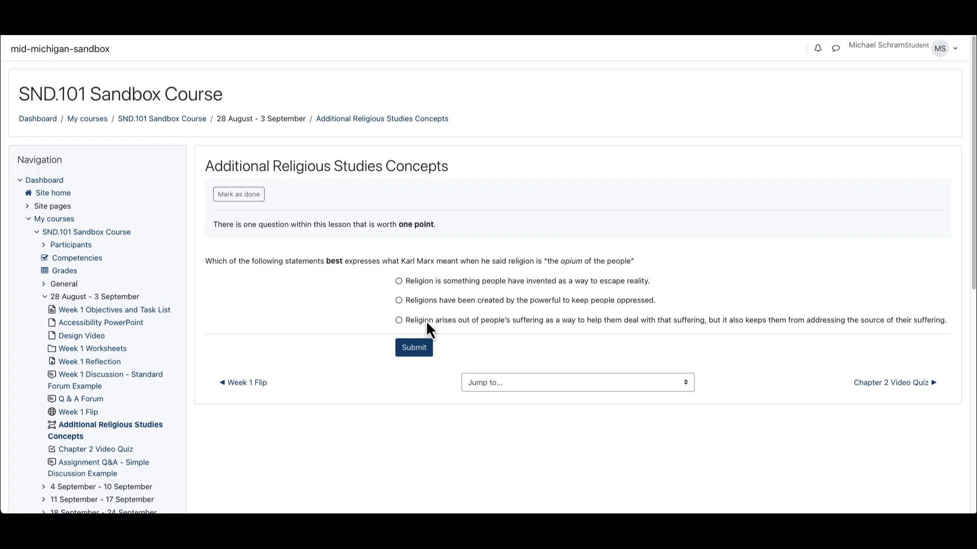
- Answer the Marx question with the suffering statement, submit, and continue
click(399, 320)
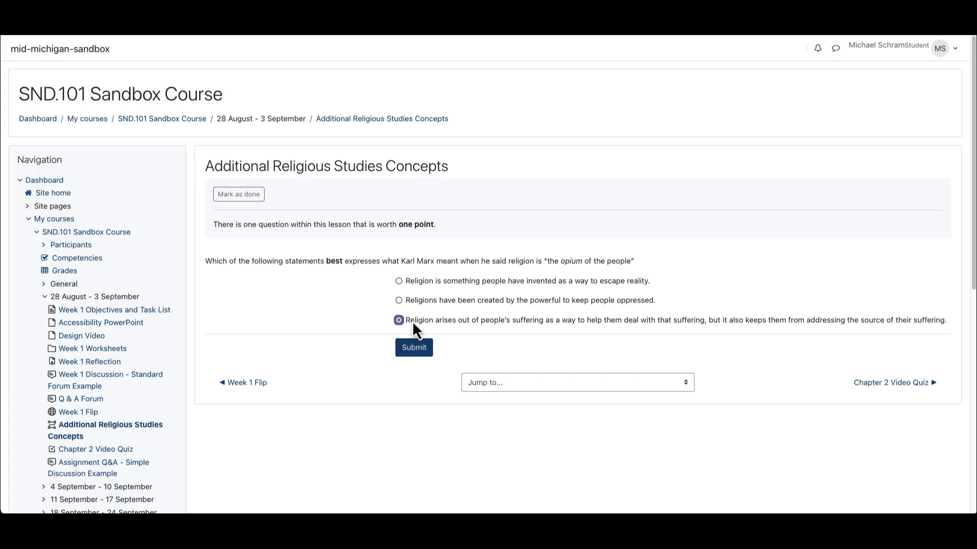
click(413, 347)
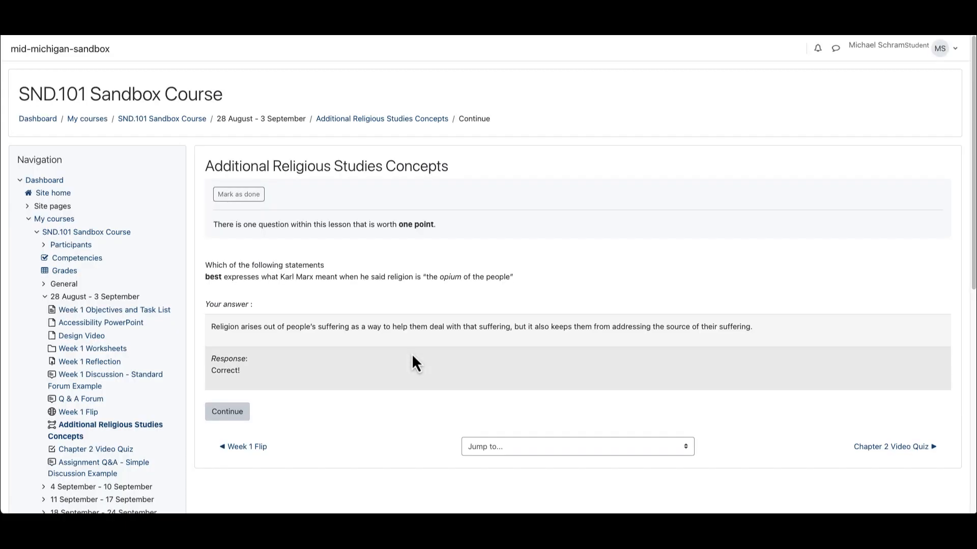
mouse_move(223, 393)
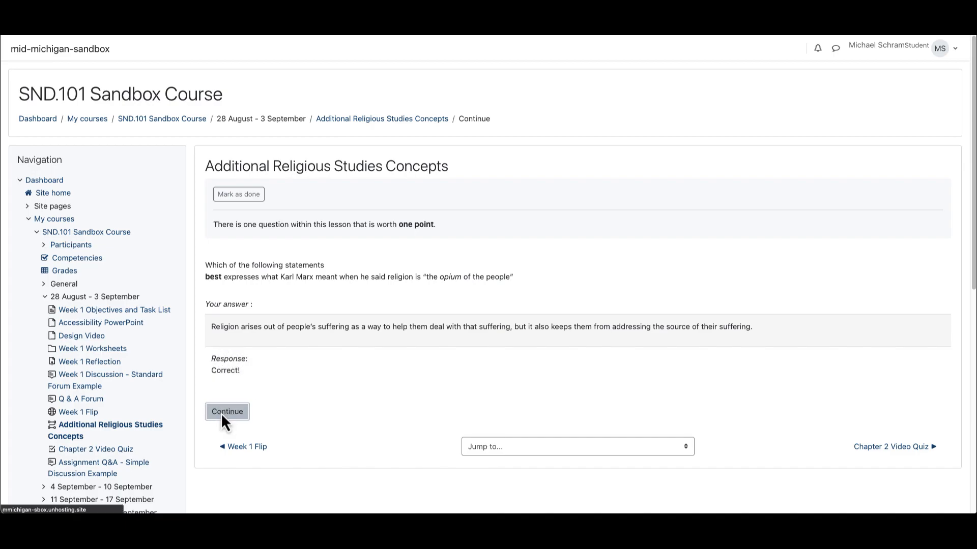
click(225, 411)
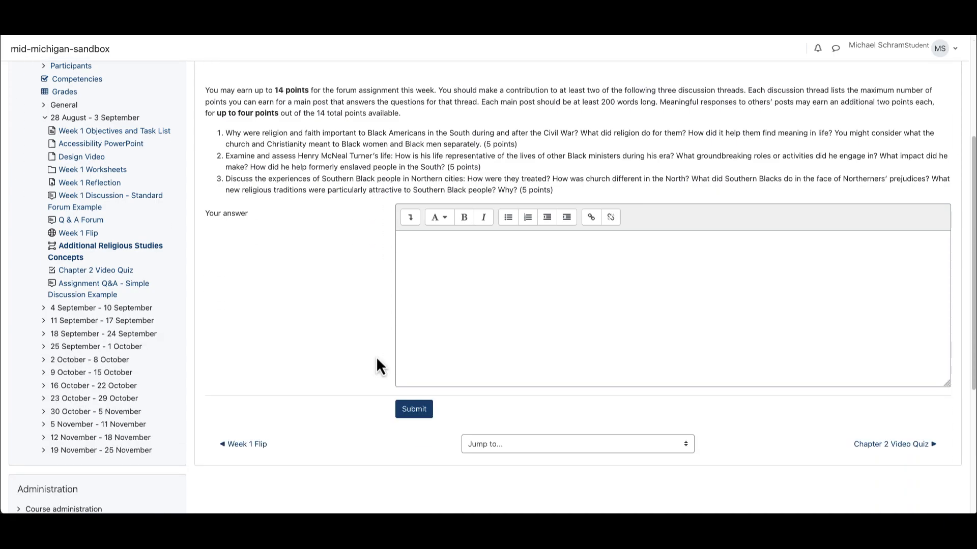
- Submit a short typed response to the forum-assignment essay question
text(Typed response here.)
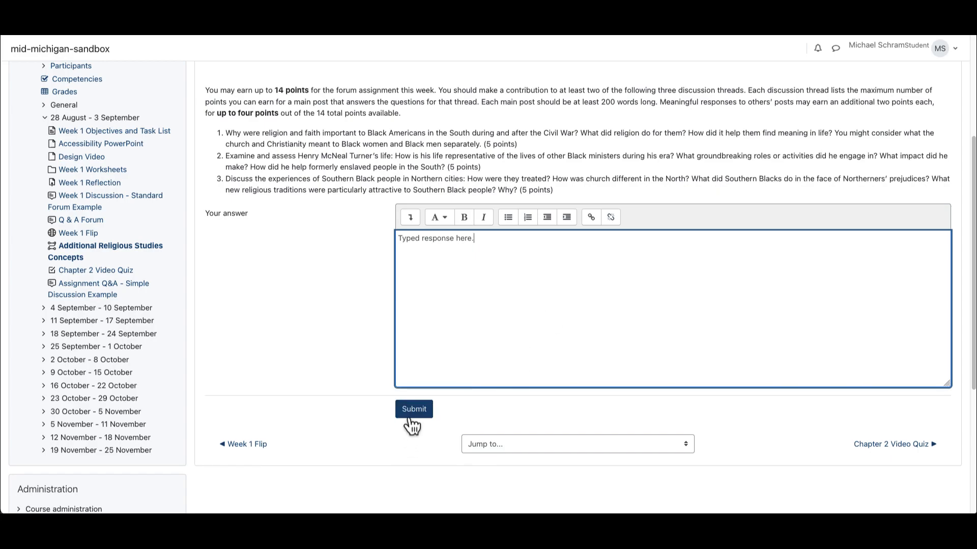
click(414, 409)
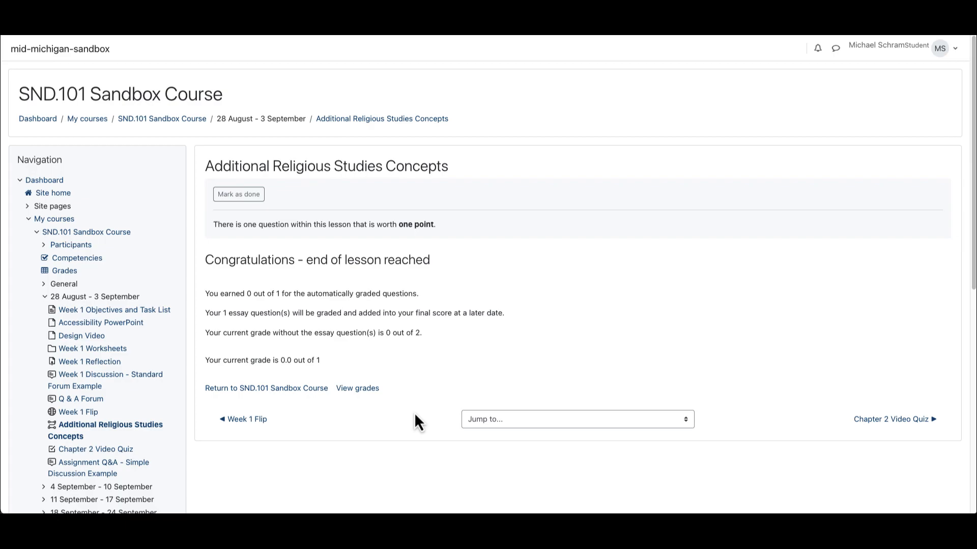
mouse_move(411, 411)
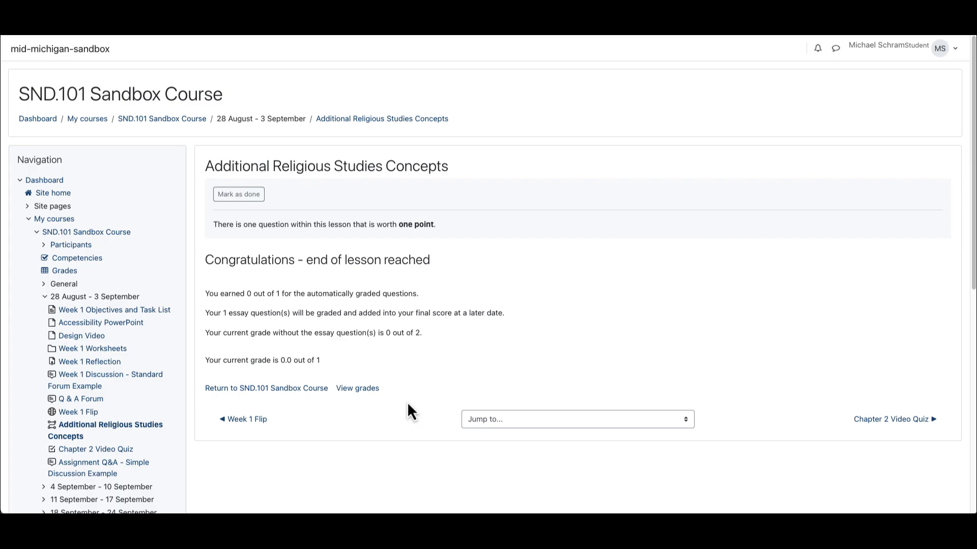
mouse_move(288, 396)
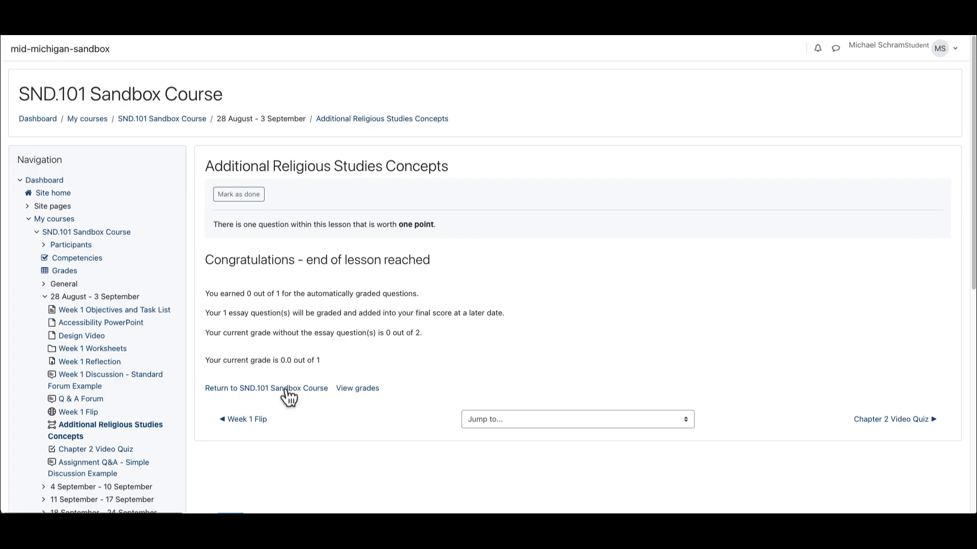
mouse_move(323, 401)
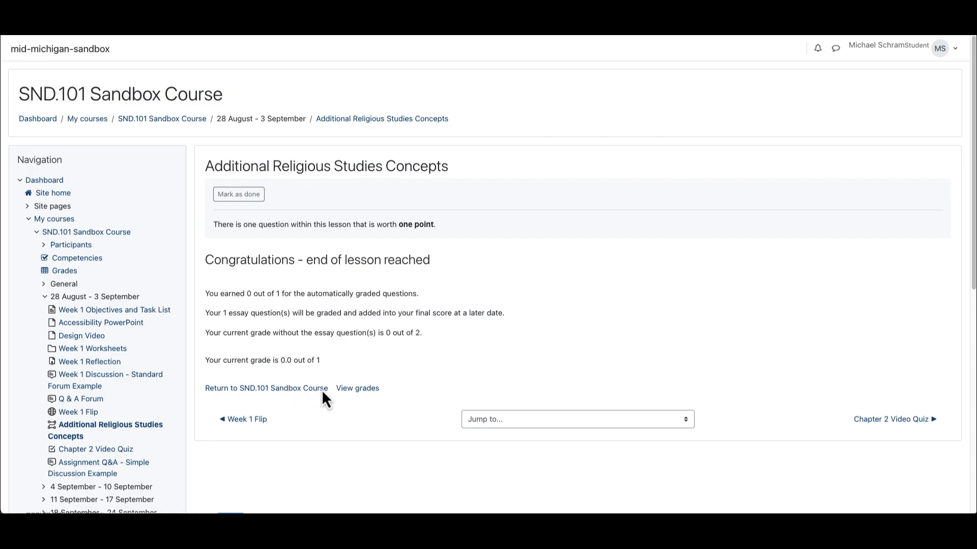